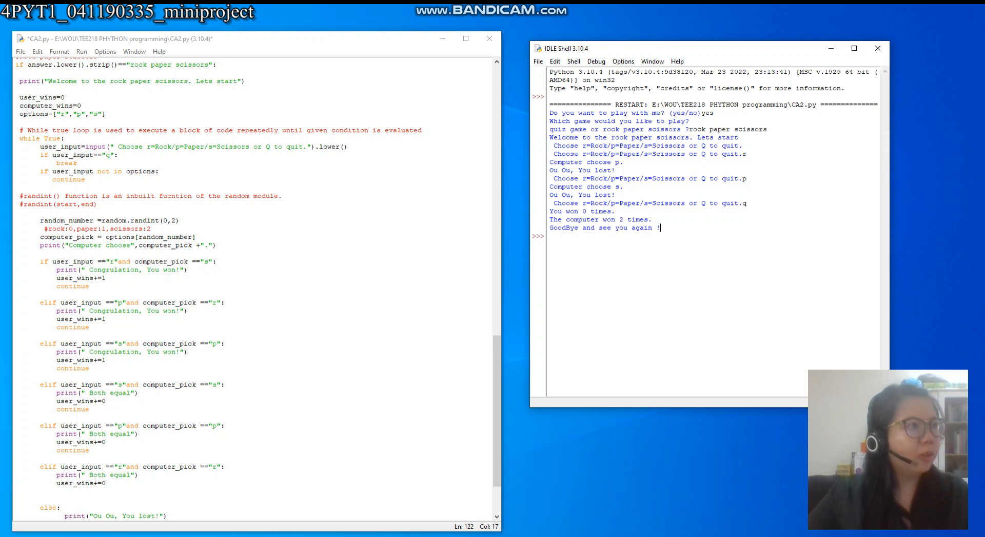
Run CA2.py from the Run menu, agreeing to save it first
click(81, 52)
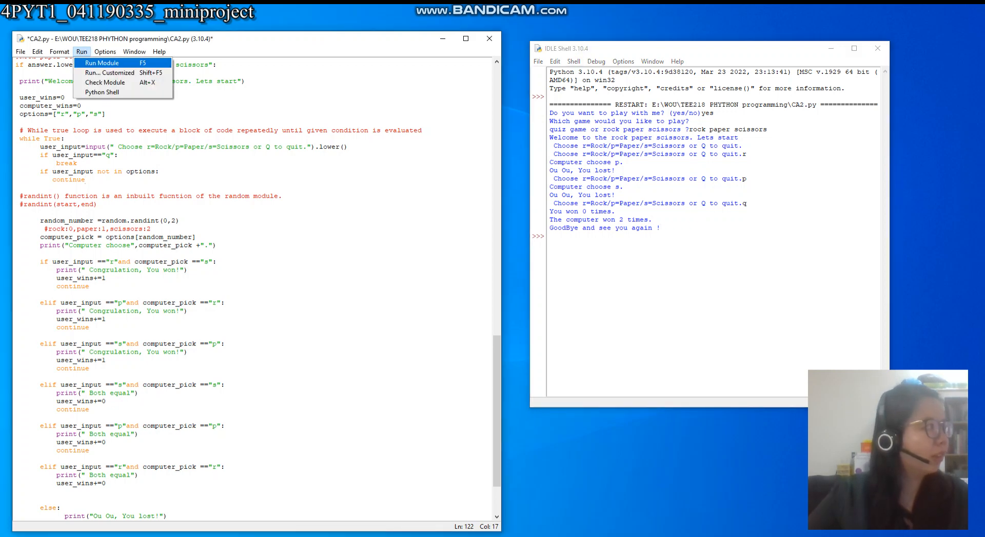
click(84, 179)
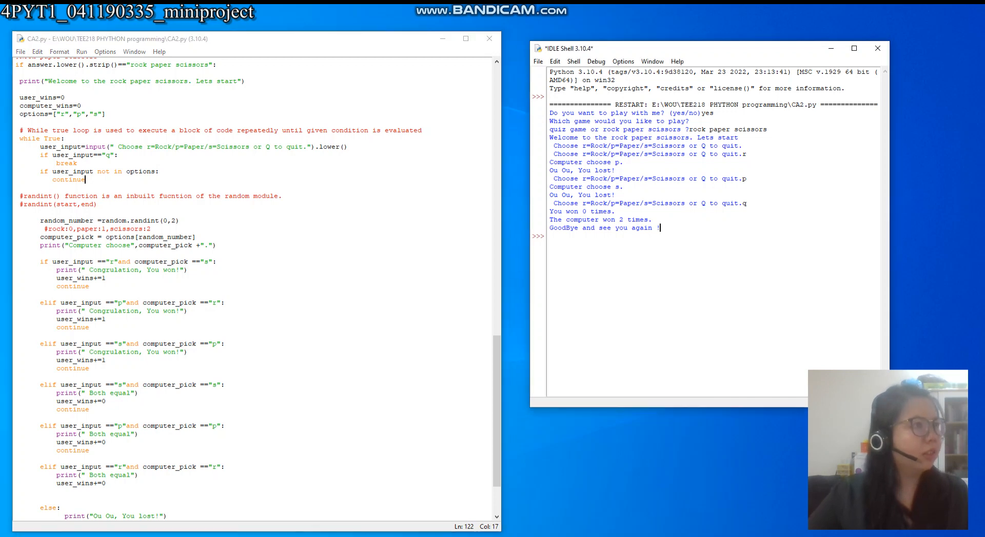
Start a new game run, answer 'yes', choose rock paper scissors, and enter move 'r'
key(F5)
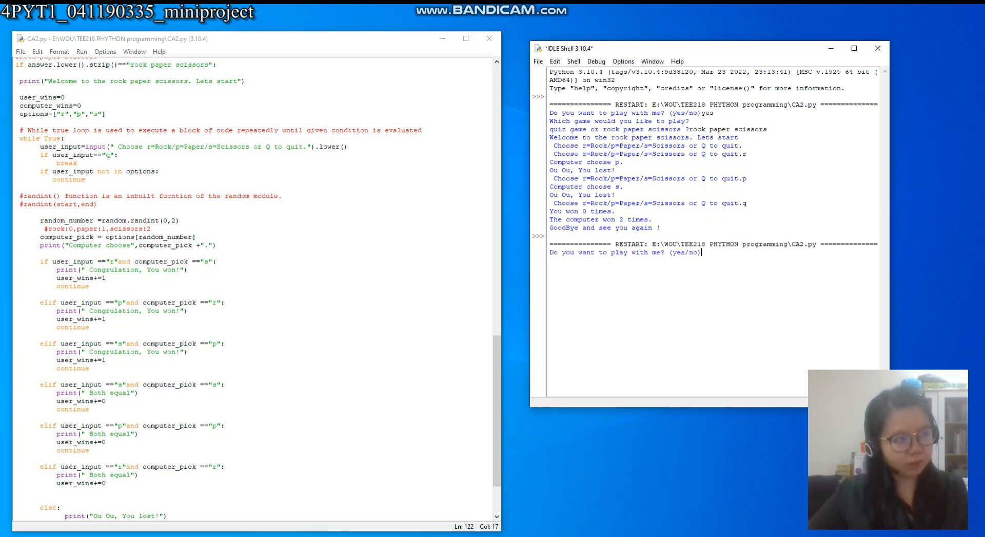
text(yes)
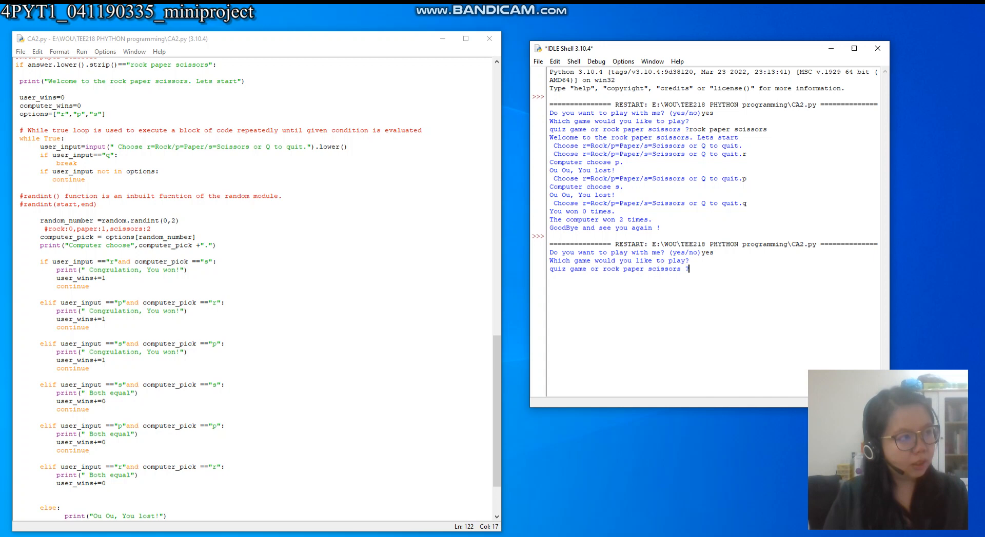
text(rock paper scissors)
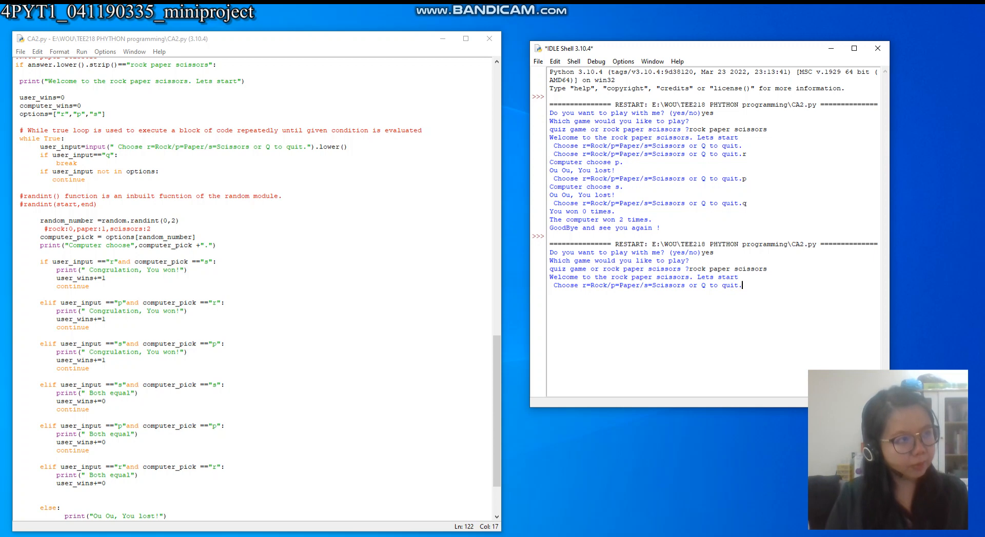
text(r)
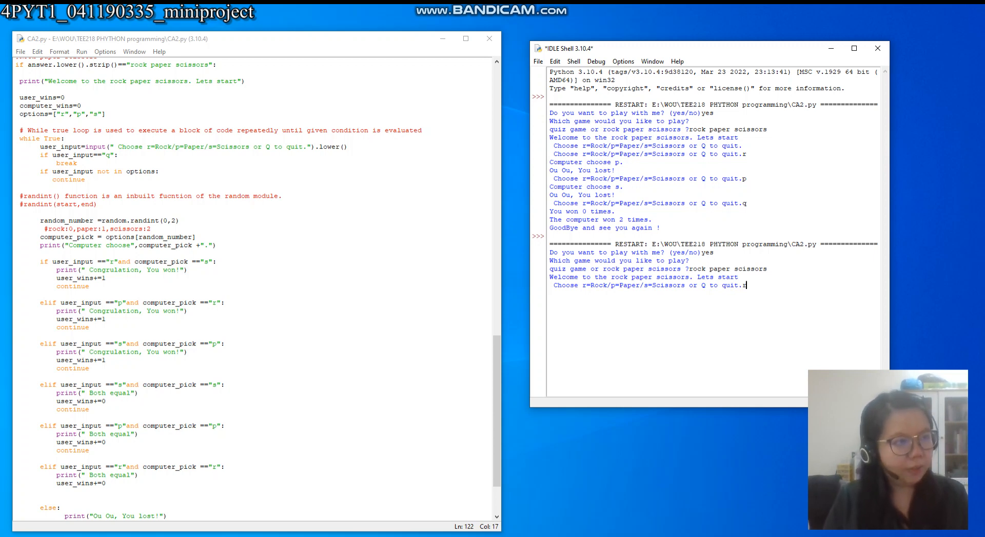
Submit rock as the first move and play rounds r, p, s, r
key(enter)
text(p)
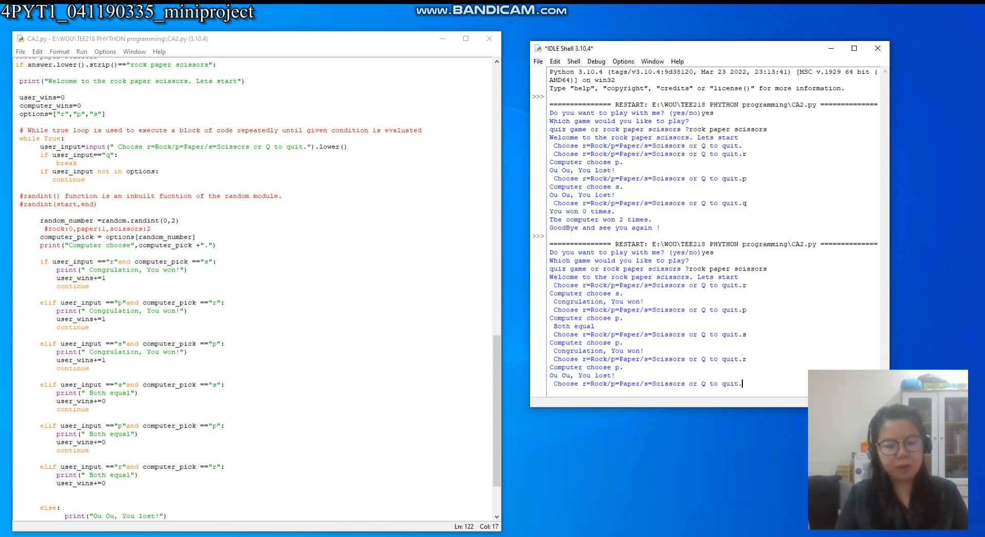
Enter invalid moves a, b and x, then scroll down the shell to view the repeated prompts
text(a)
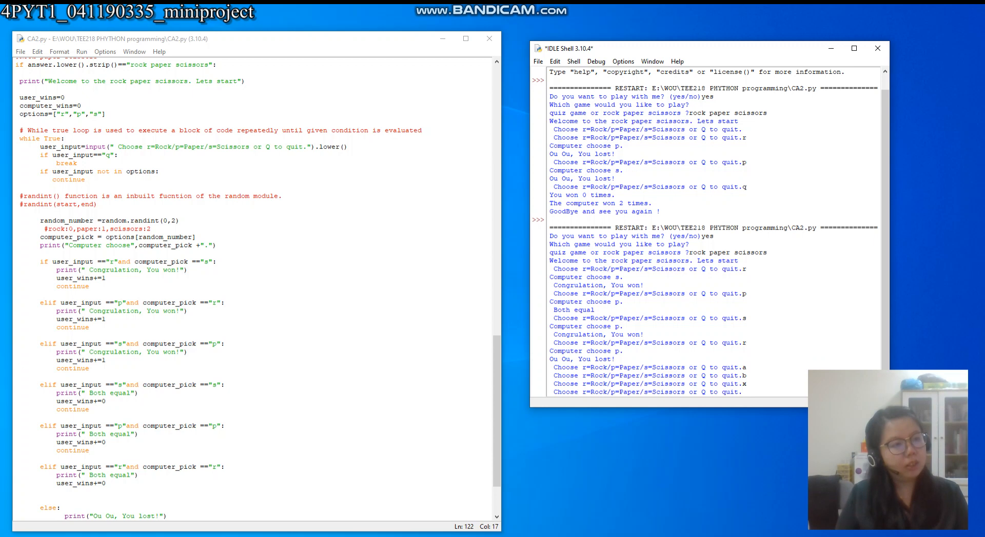
scroll(down, 3)
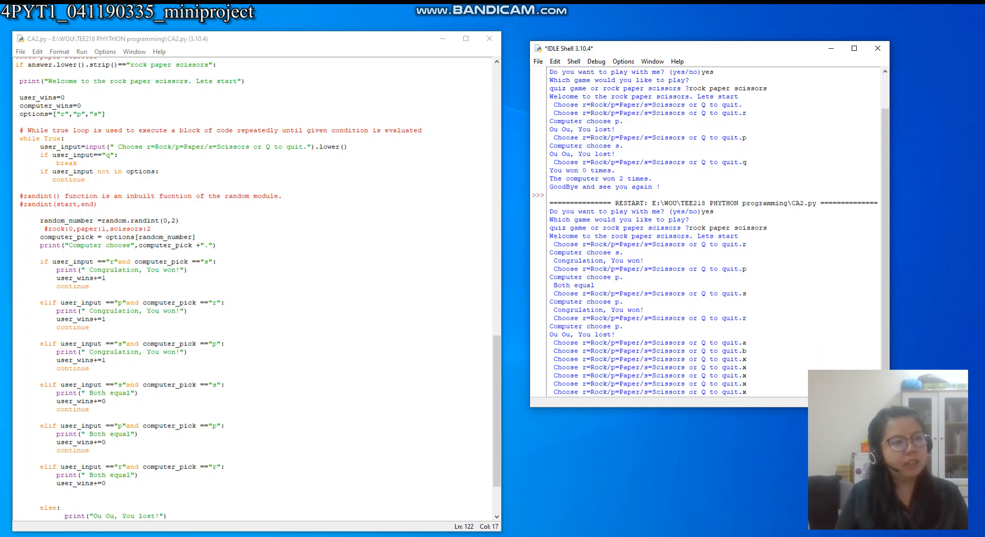
scroll(down, 3)
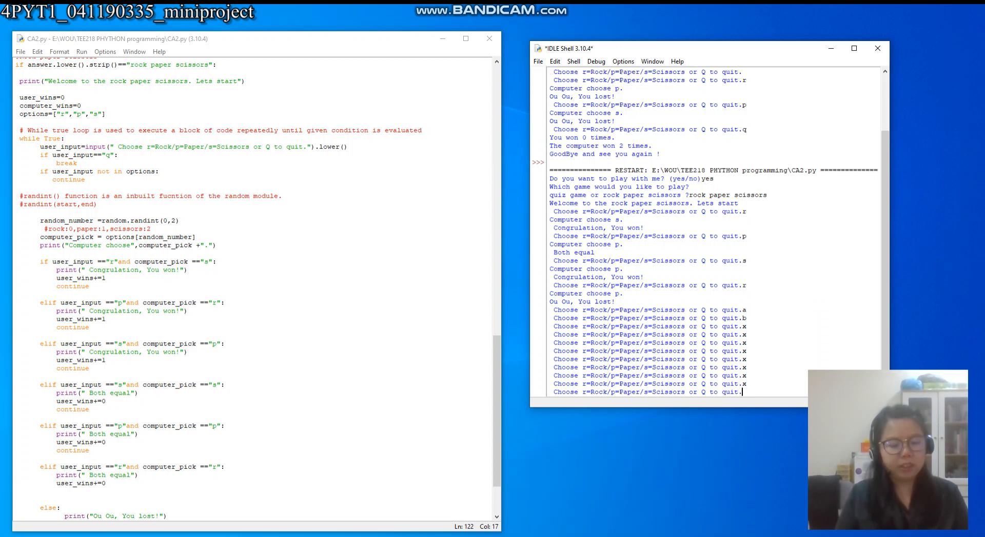